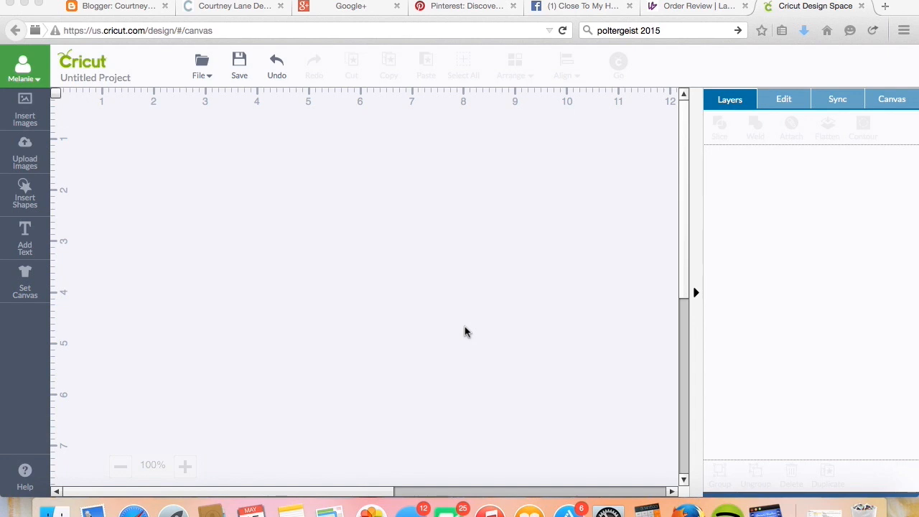
pyautogui.moveTo(336, 274)
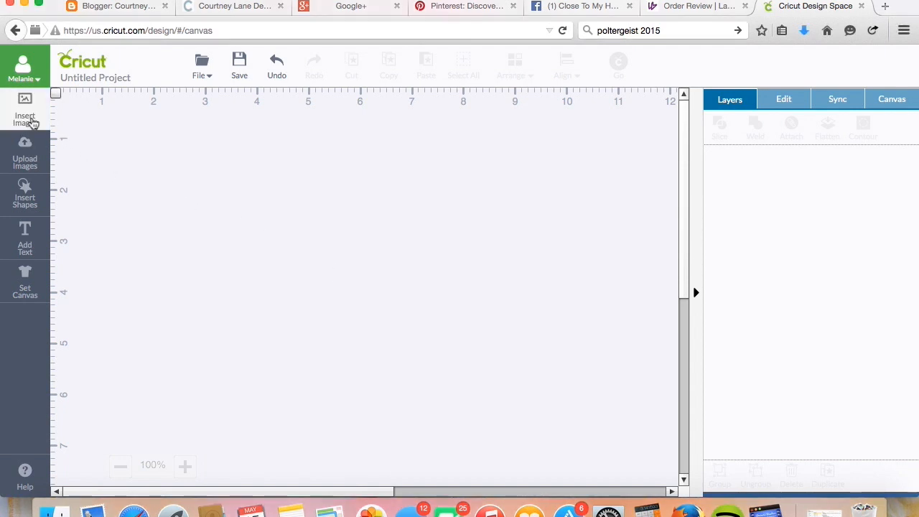
# Step: Search the image library cartridges for 'summer love' and view all 87 Summer Love images
pyautogui.click(24, 109)
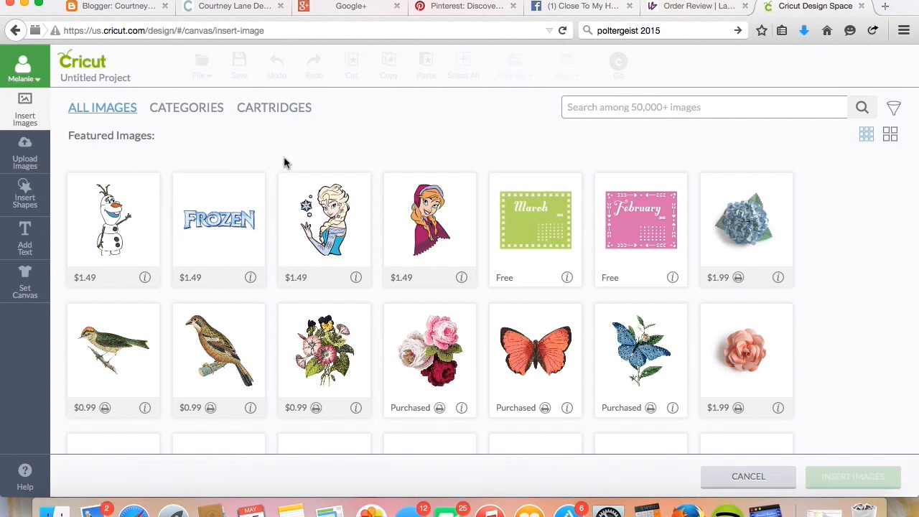
pyautogui.moveTo(254, 129)
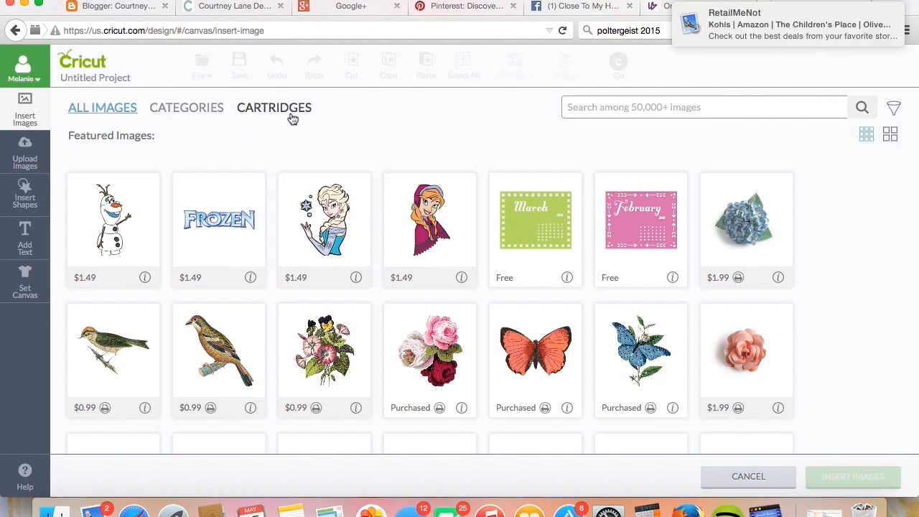
pyautogui.click(274, 108)
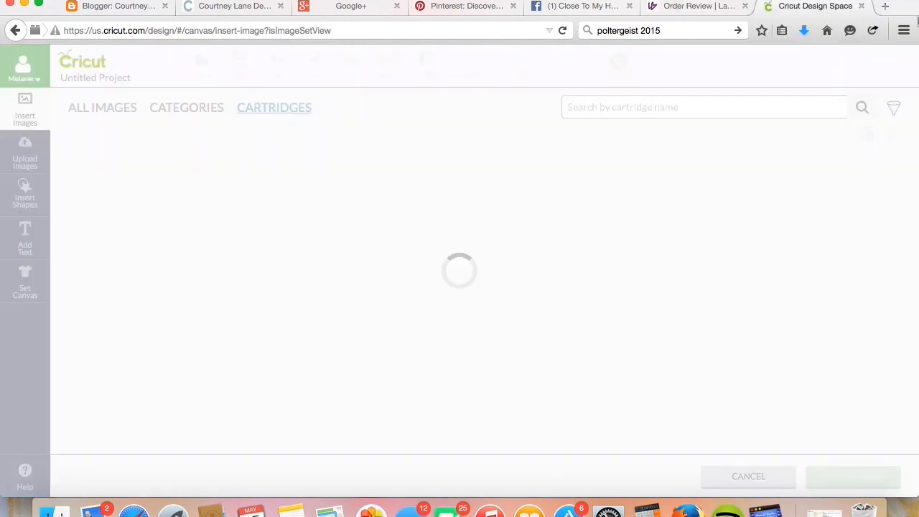
pyautogui.write('s')
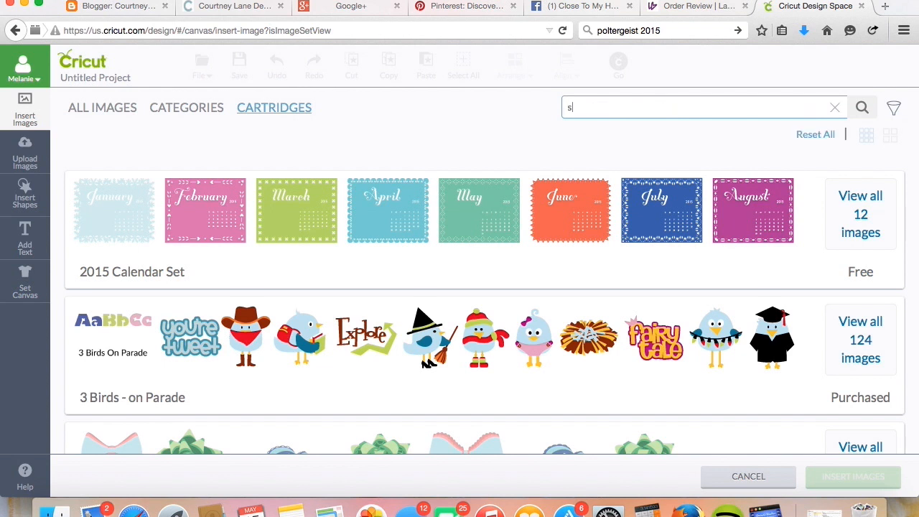
pyautogui.write('ummer l')
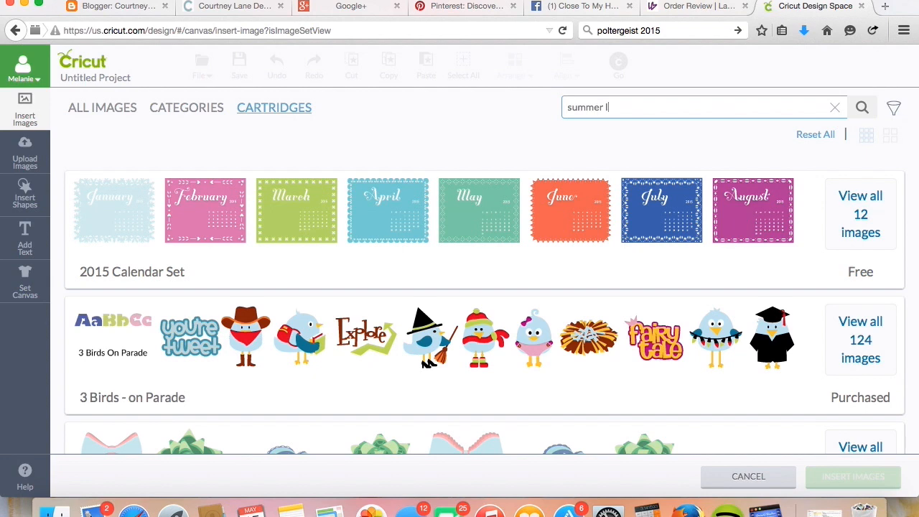
pyautogui.click(861, 106)
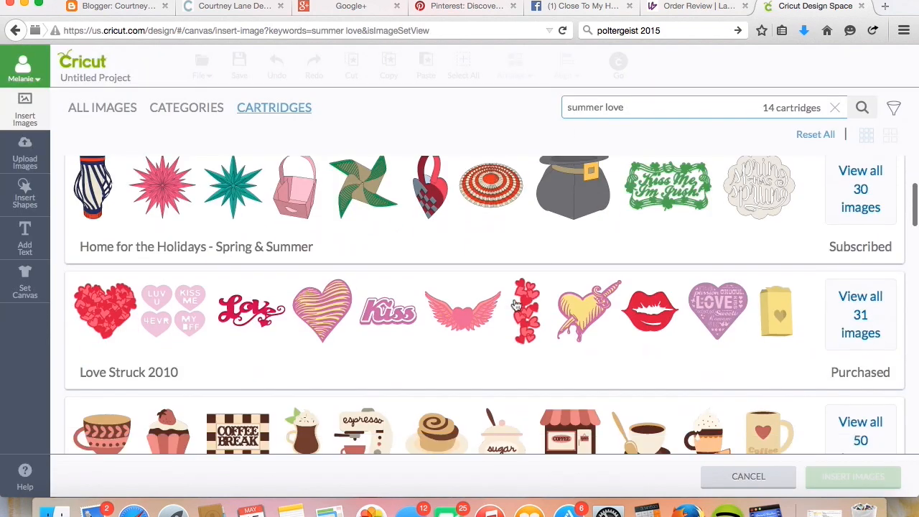
pyautogui.scroll(-3)
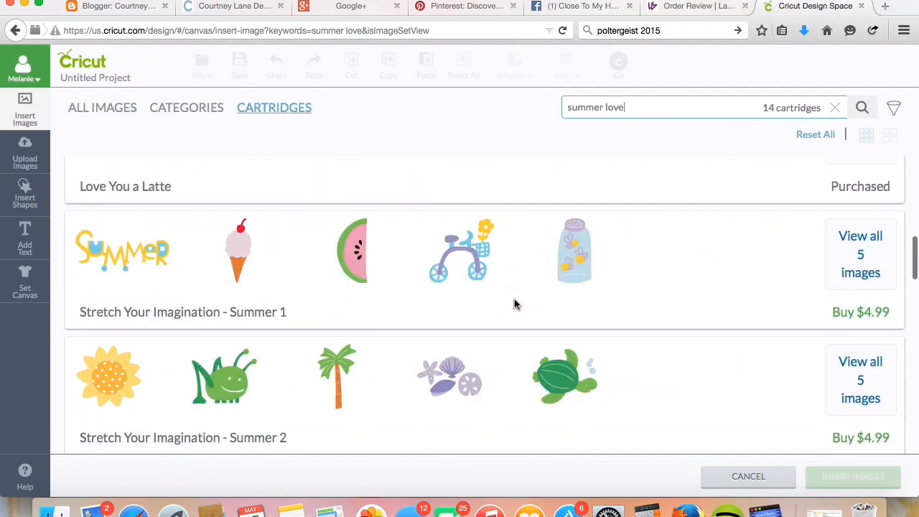
pyautogui.scroll(-3)
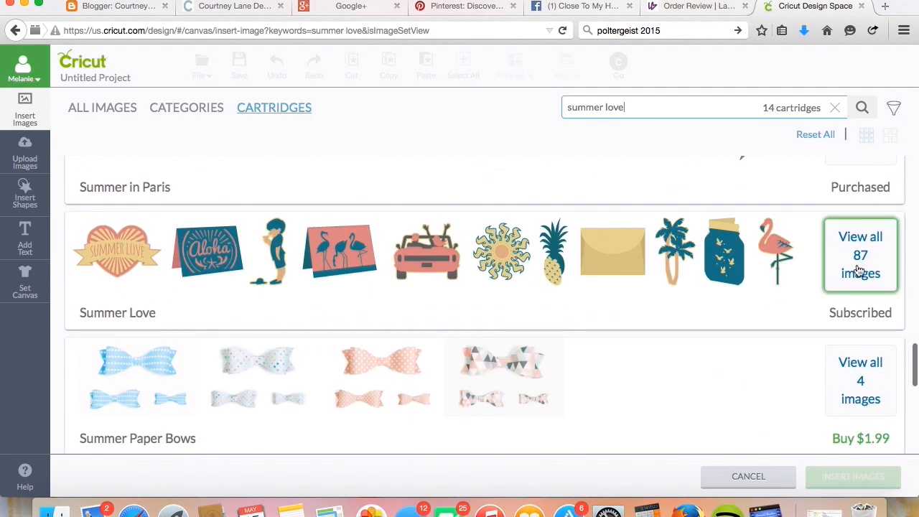
pyautogui.click(860, 255)
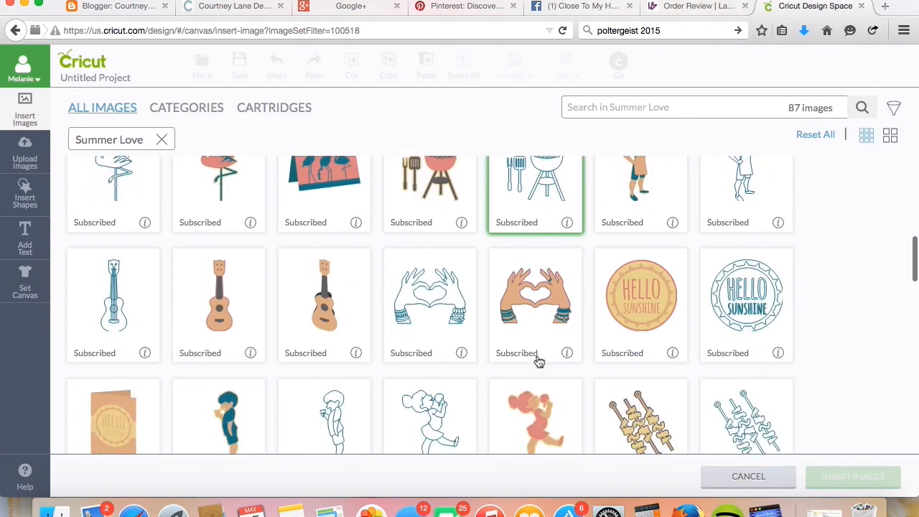
# Step: Choose the red snow cone image from the Summer Love cartridge
pyautogui.scroll(-3)
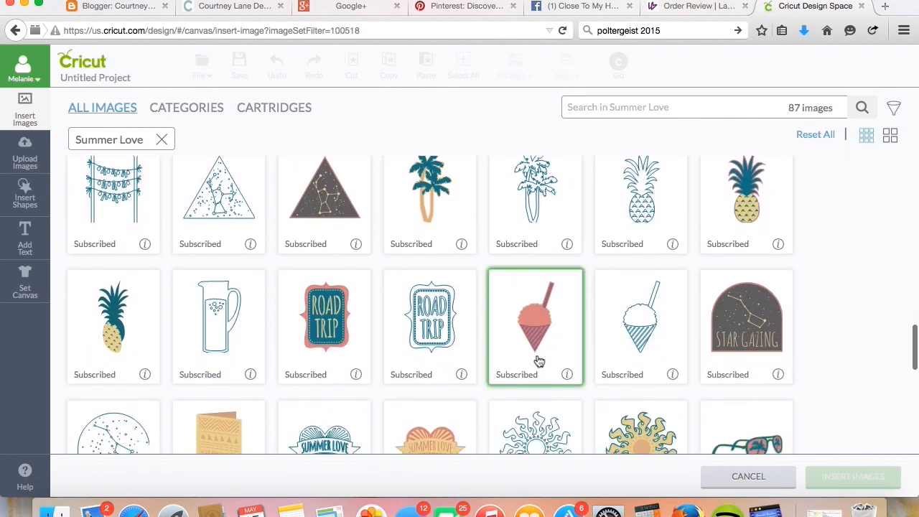
pyautogui.click(534, 325)
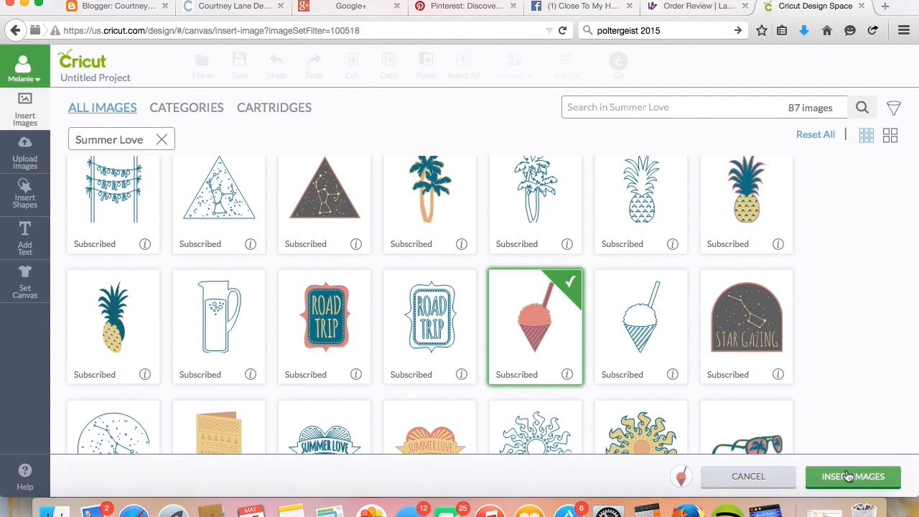
# Step: Insert the snow cone onto the canvas and enlarge it to roughly 3 by 6 inches
pyautogui.click(853, 477)
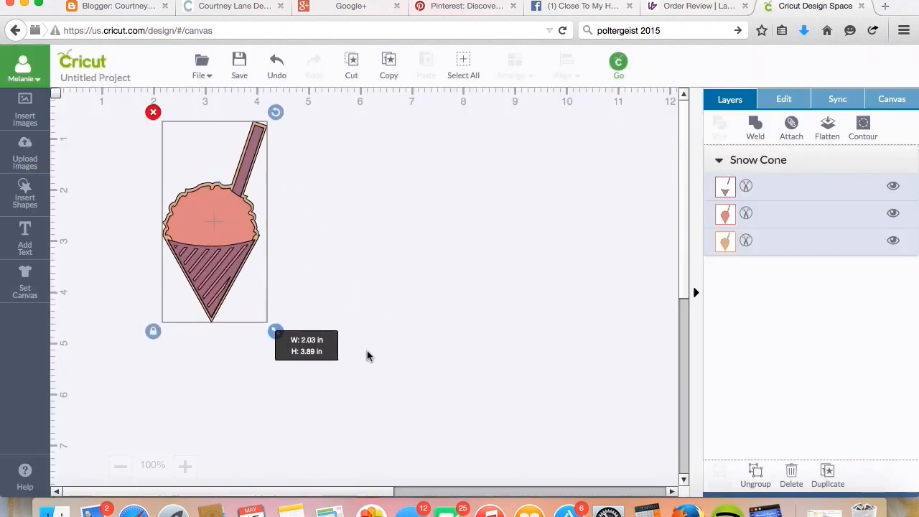
pyautogui.moveTo(275, 330); pyautogui.dragTo(327, 432)
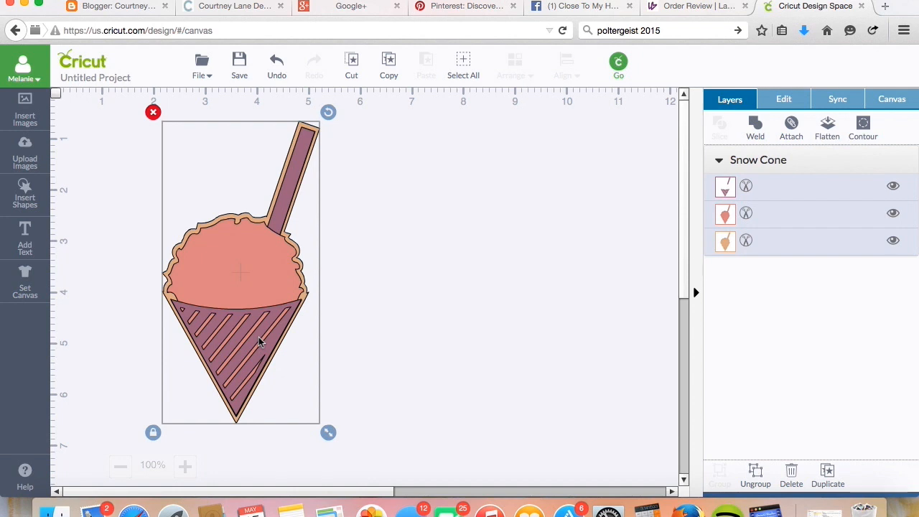
pyautogui.moveTo(313, 151)
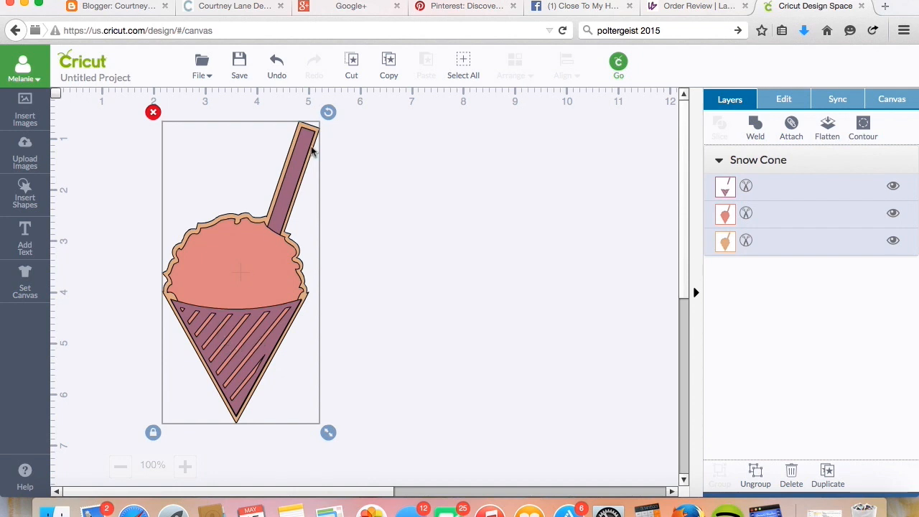
pyautogui.moveTo(304, 161)
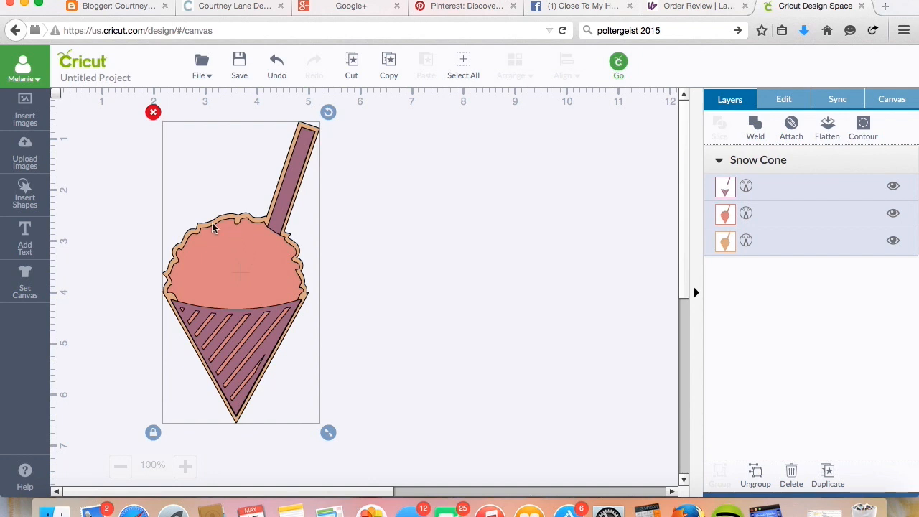
pyautogui.moveTo(266, 313)
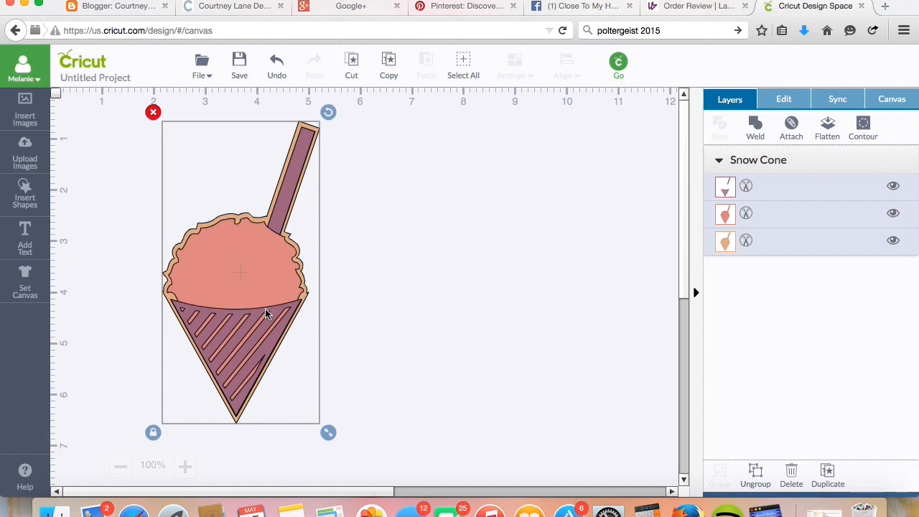
# Step: Ungroup the snow cone into its three separate layers via the right-click menu
pyautogui.rightClick(266, 313)
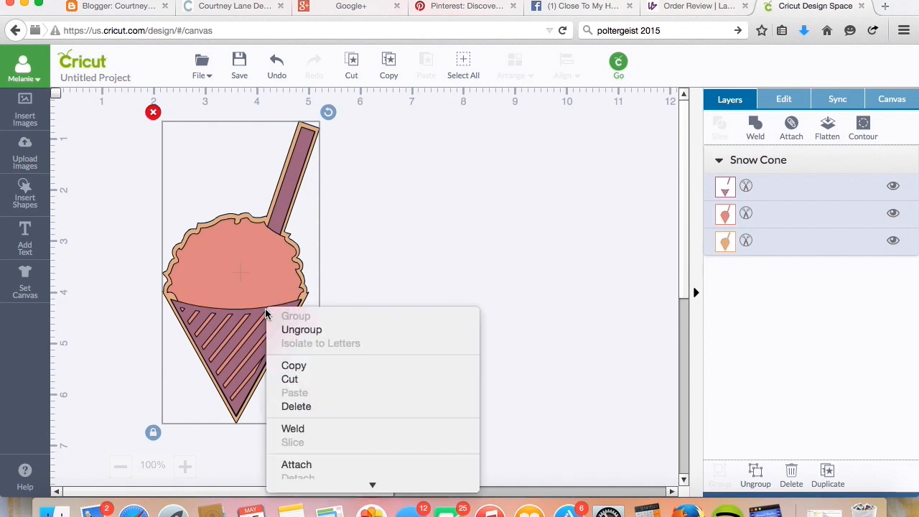
pyautogui.moveTo(301, 328)
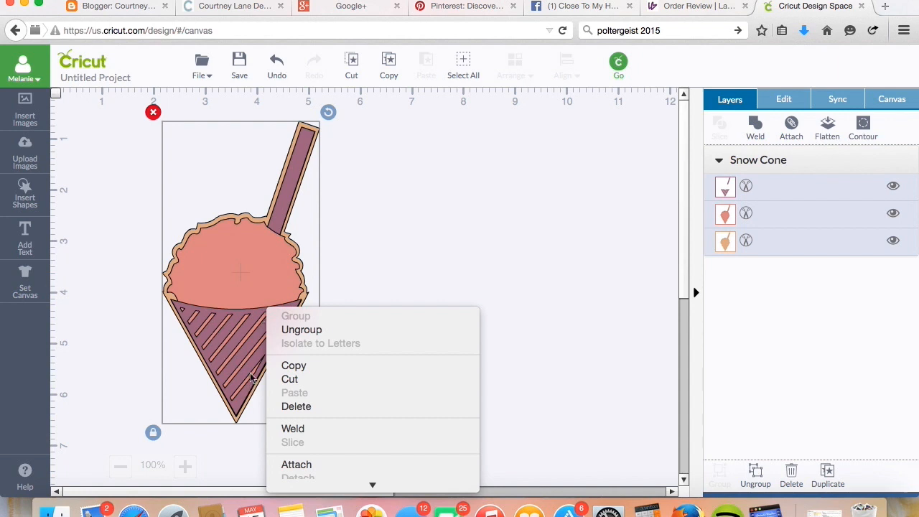
pyautogui.click(301, 329)
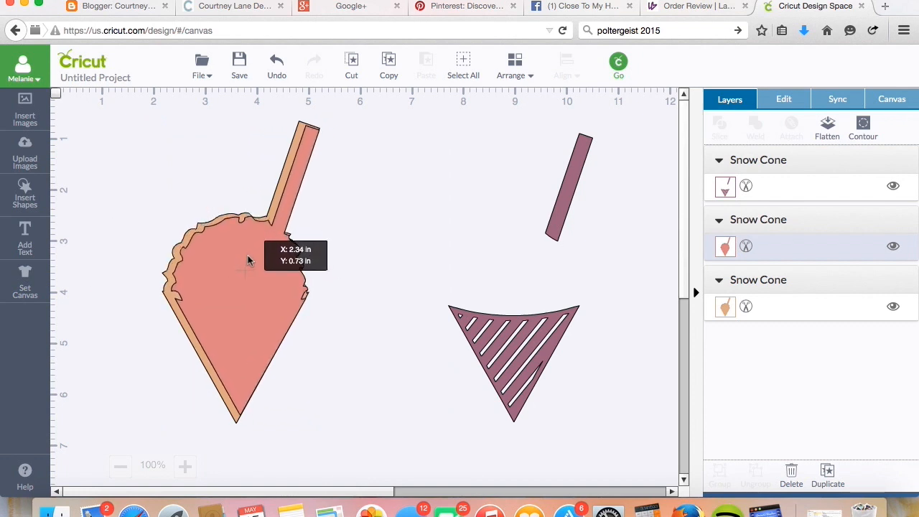
# Step: Recolor the red snow cone base layer to a deeper red from the Layers panel swatch
pyautogui.click(241, 259)
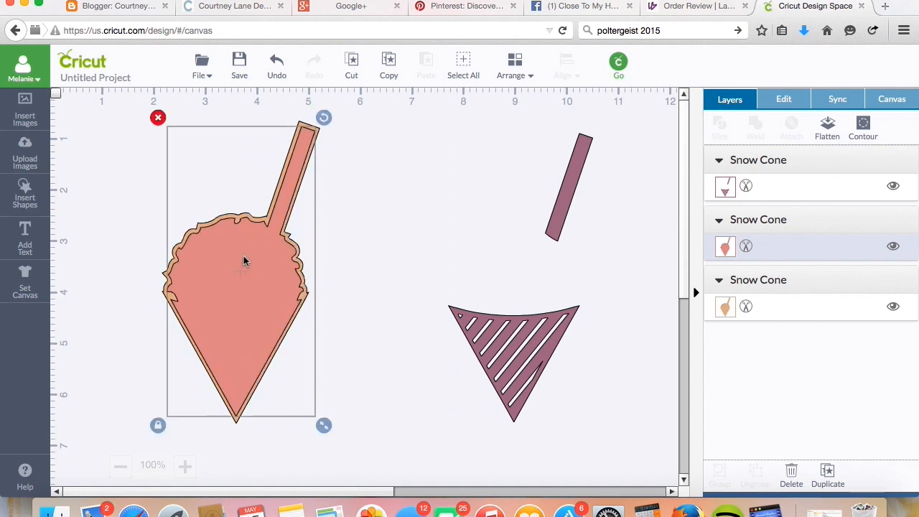
pyautogui.click(723, 307)
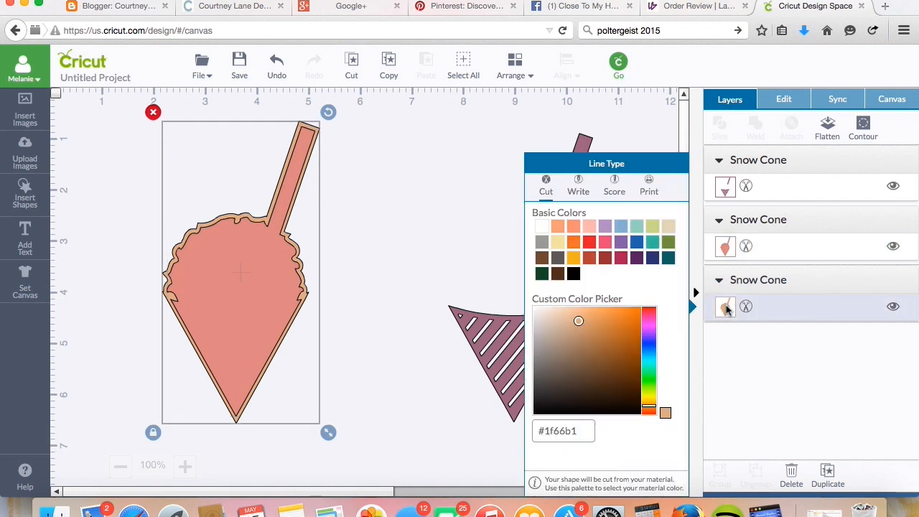
pyautogui.click(636, 227)
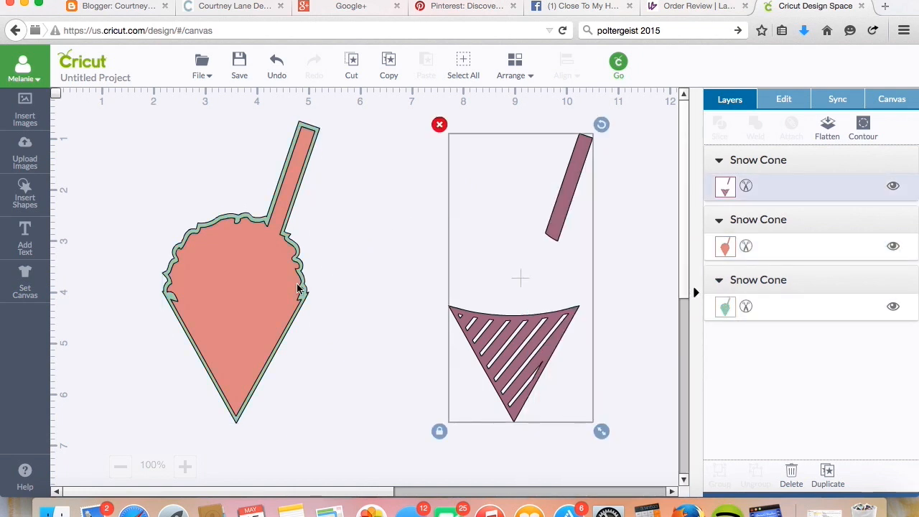
pyautogui.moveTo(261, 297)
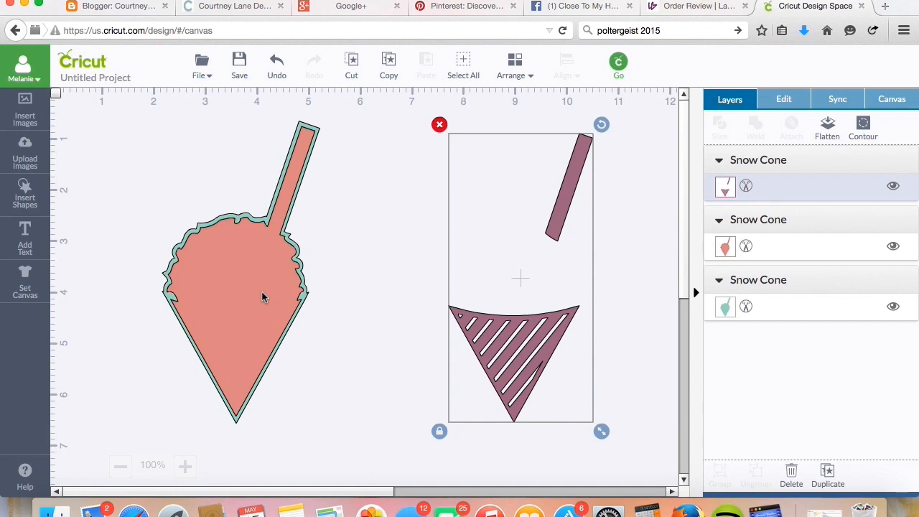
pyautogui.moveTo(545, 209)
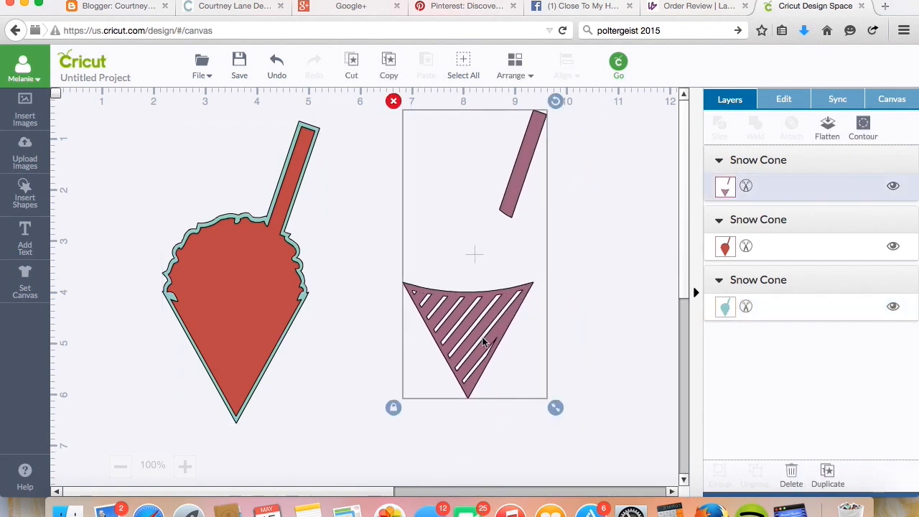
# Step: Copy and paste the striped straw-and-cone design, then start Hide Contour on the copy
pyautogui.rightClick(485, 342)
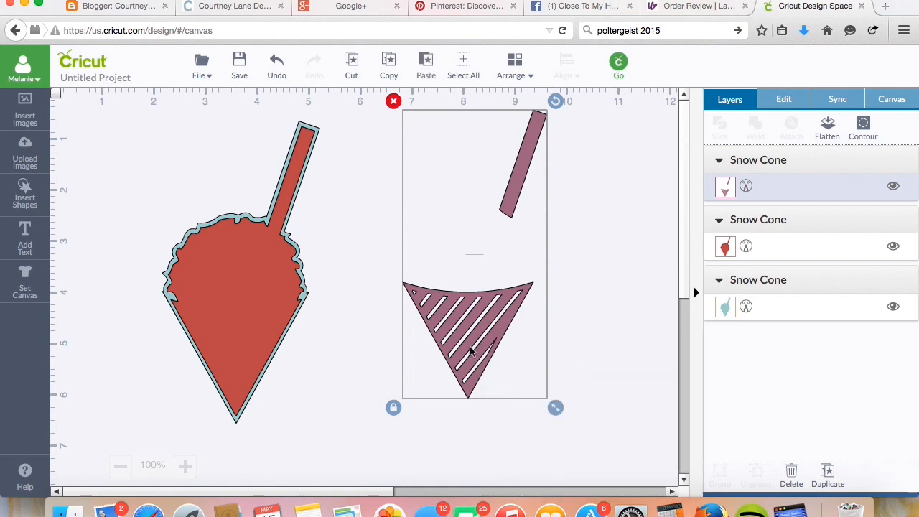
pyautogui.rightClick(471, 351)
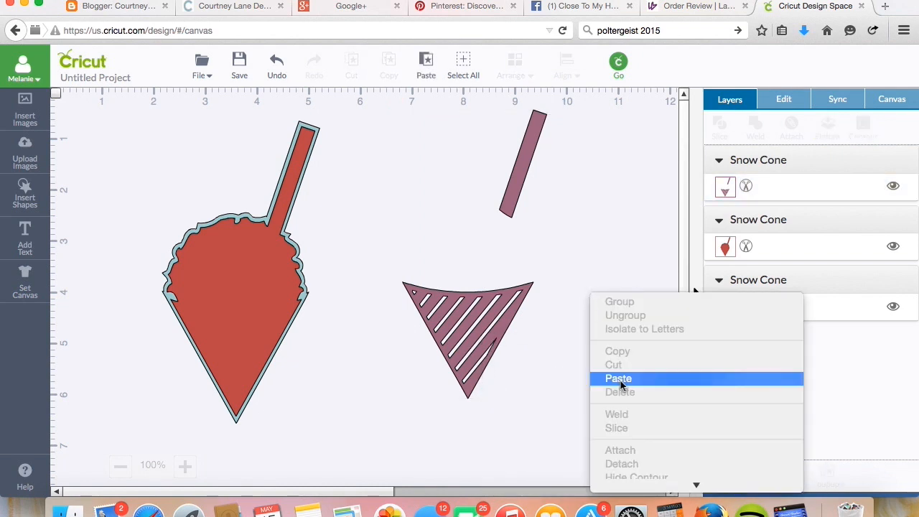
pyautogui.click(617, 379)
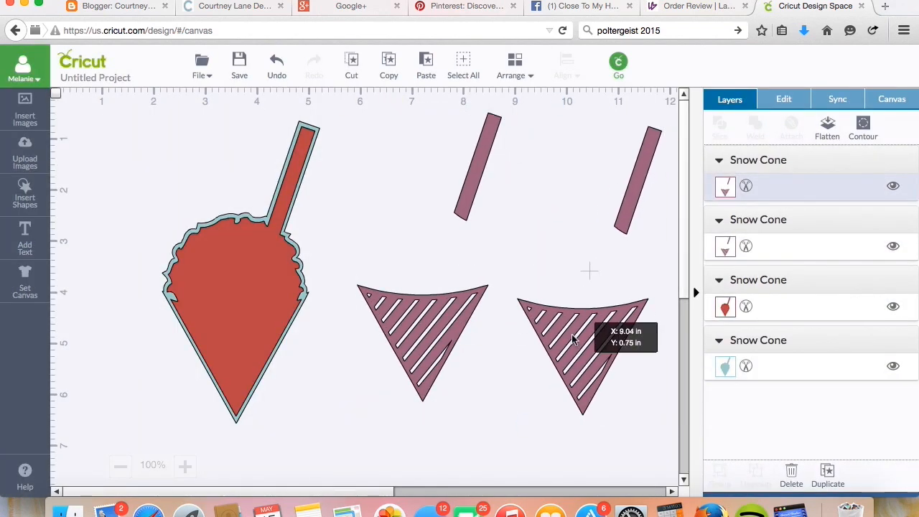
pyautogui.rightClick(581, 345)
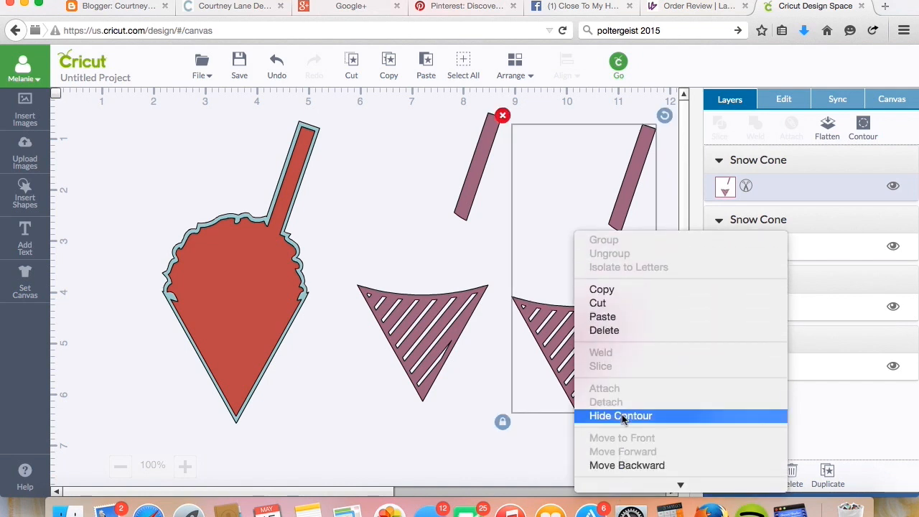
pyautogui.click(620, 417)
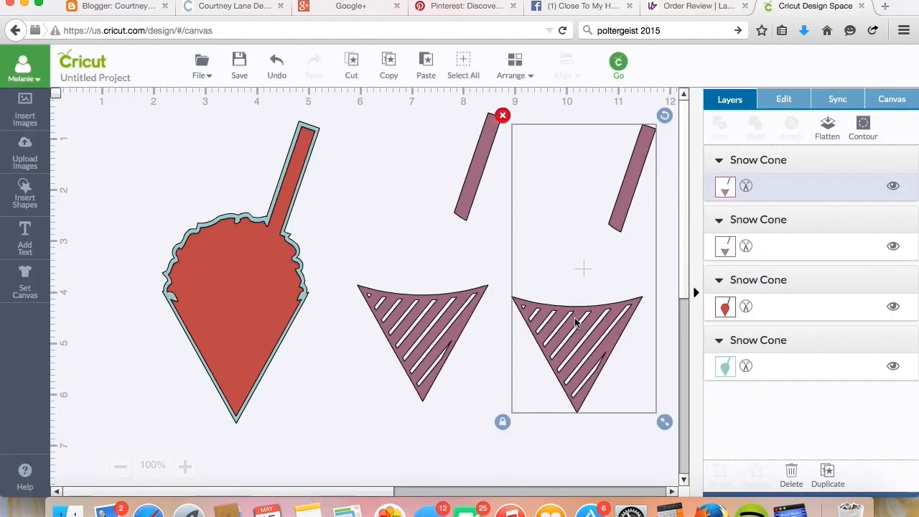
# Step: Hide the cone on the copy and the straw on the original, leaving one straw and one striped cone
pyautogui.rightClick(577, 323)
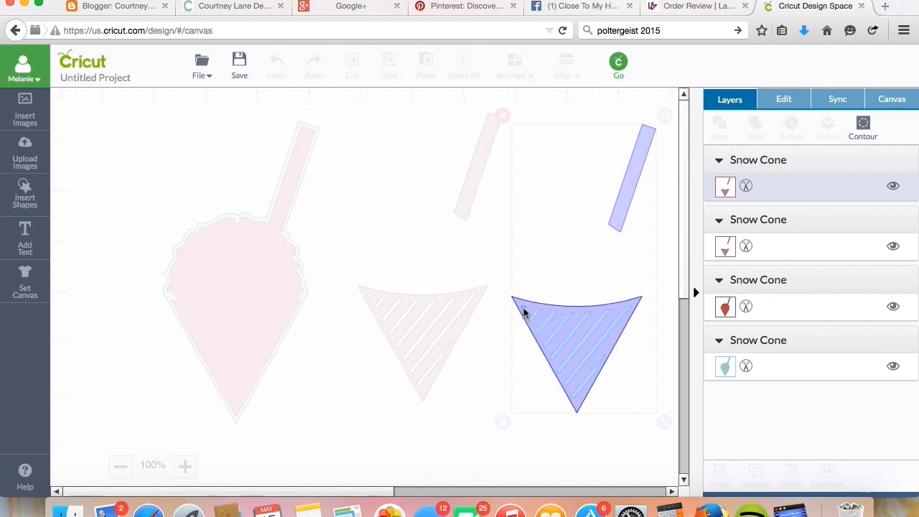
pyautogui.moveTo(550, 311)
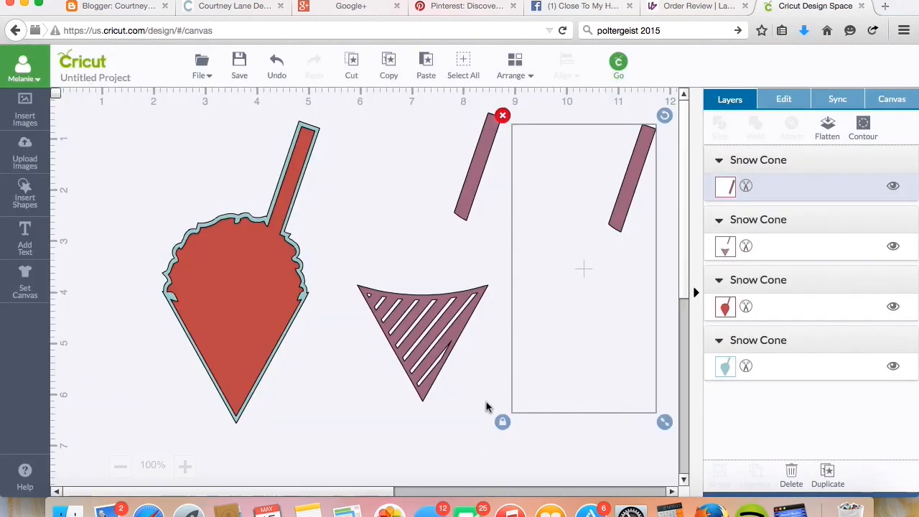
pyautogui.rightClick(423, 344)
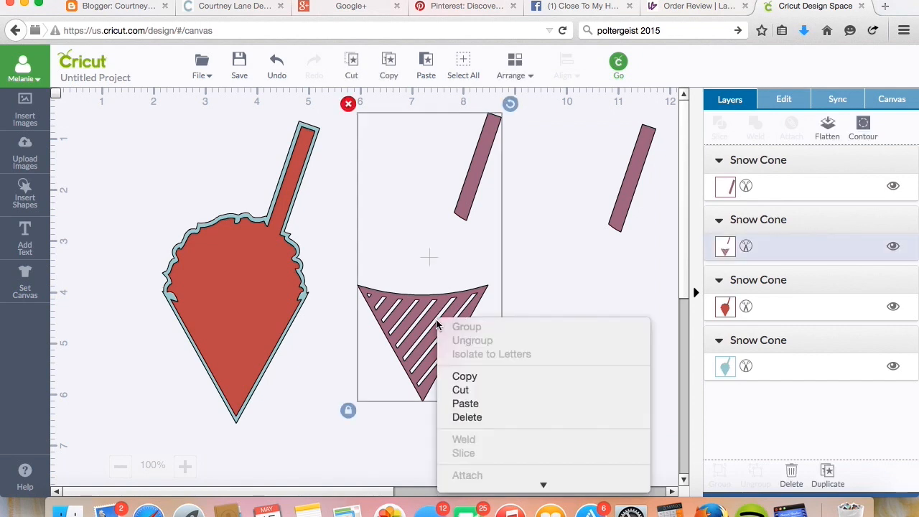
pyautogui.moveTo(465, 376)
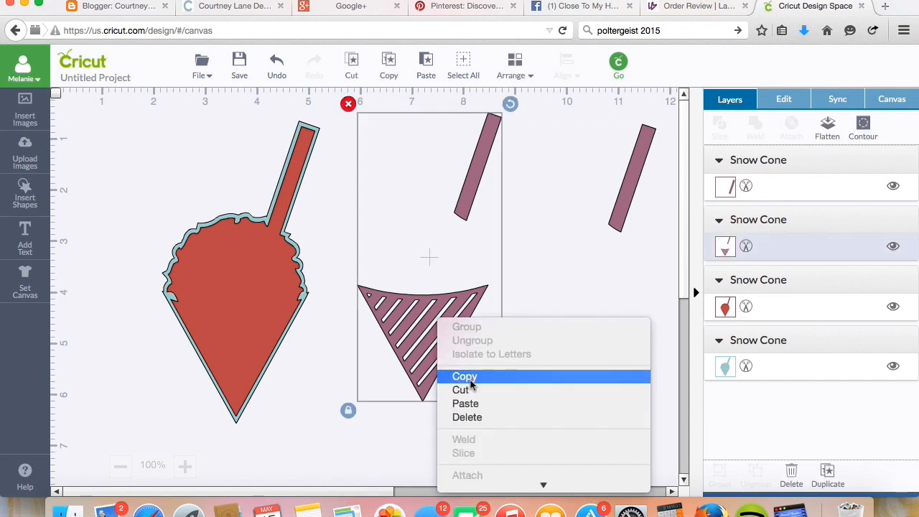
pyautogui.moveTo(508, 442)
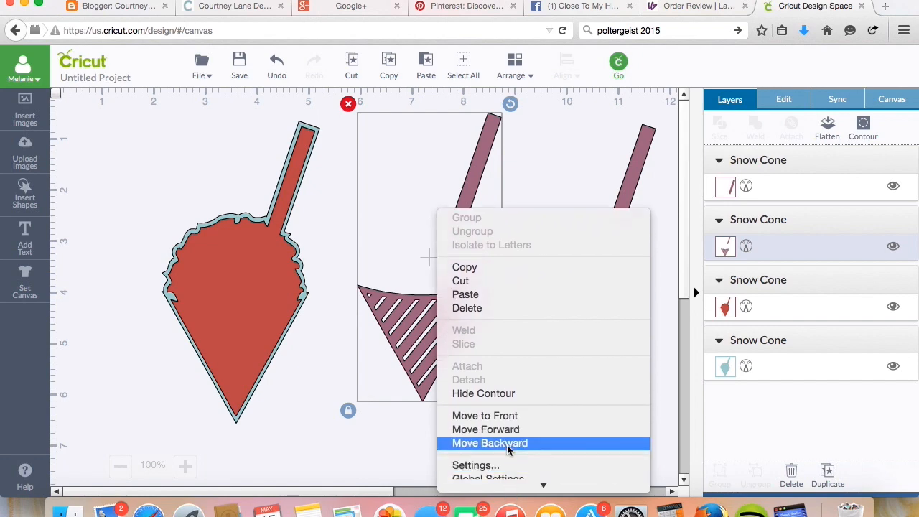
pyautogui.click(489, 442)
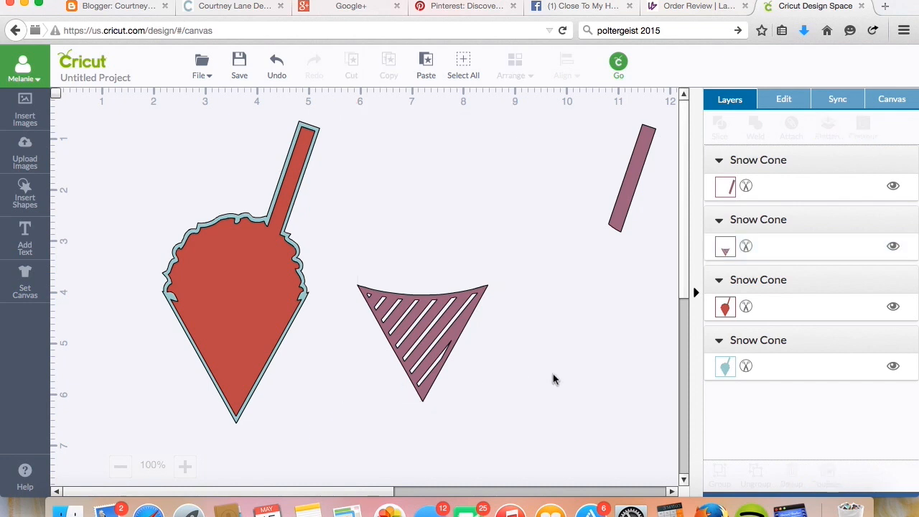
pyautogui.click(419, 342)
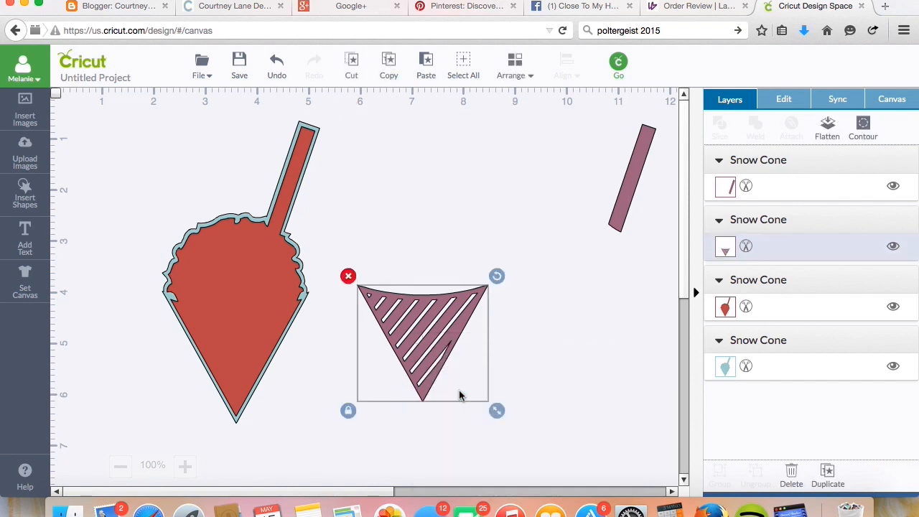
pyautogui.moveTo(449, 185)
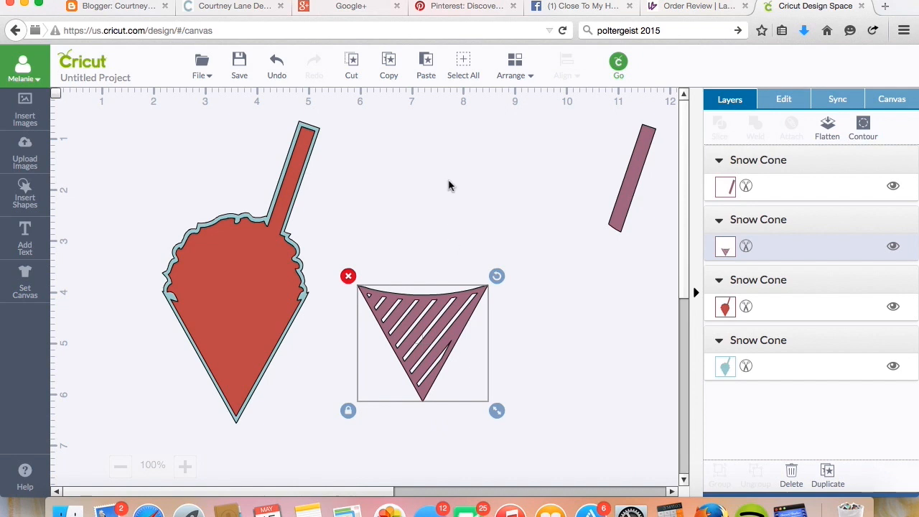
# Step: Duplicate the striped cone and hide the stripes inside the original to make it solid
pyautogui.rightClick(422, 342)
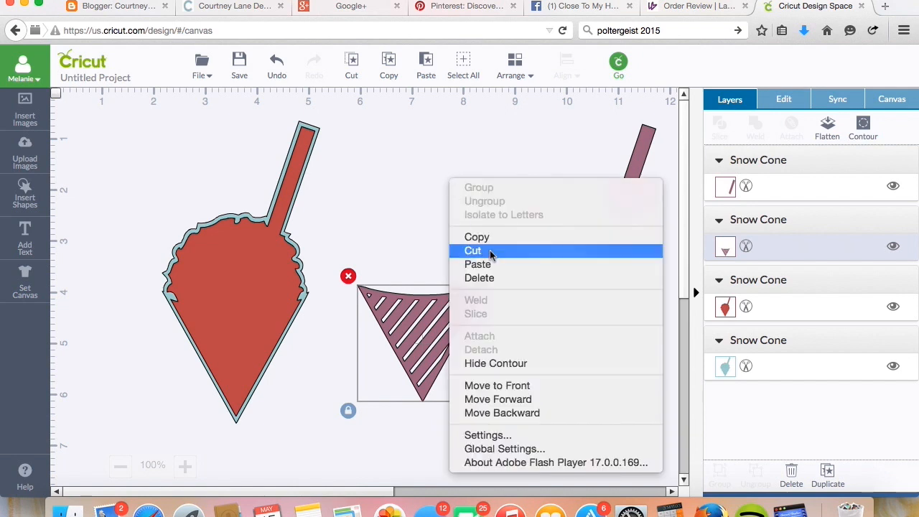
pyautogui.click(472, 250)
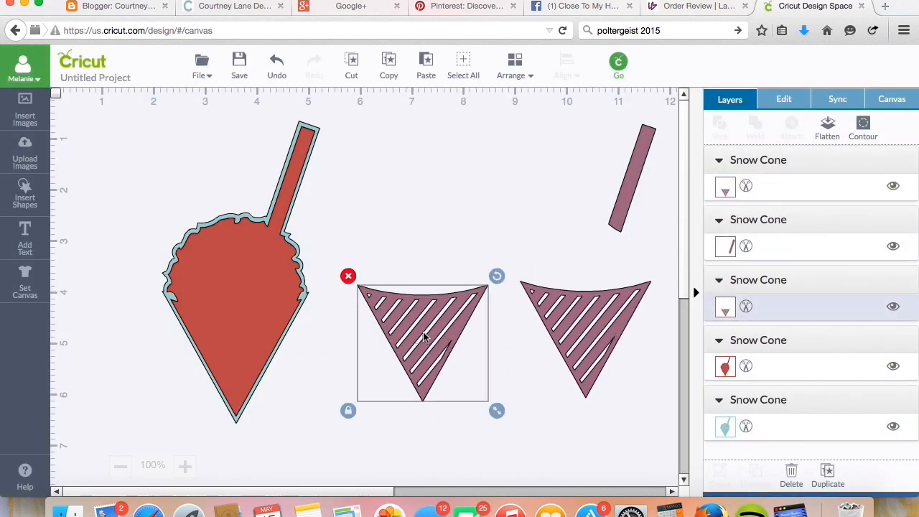
pyautogui.rightClick(422, 337)
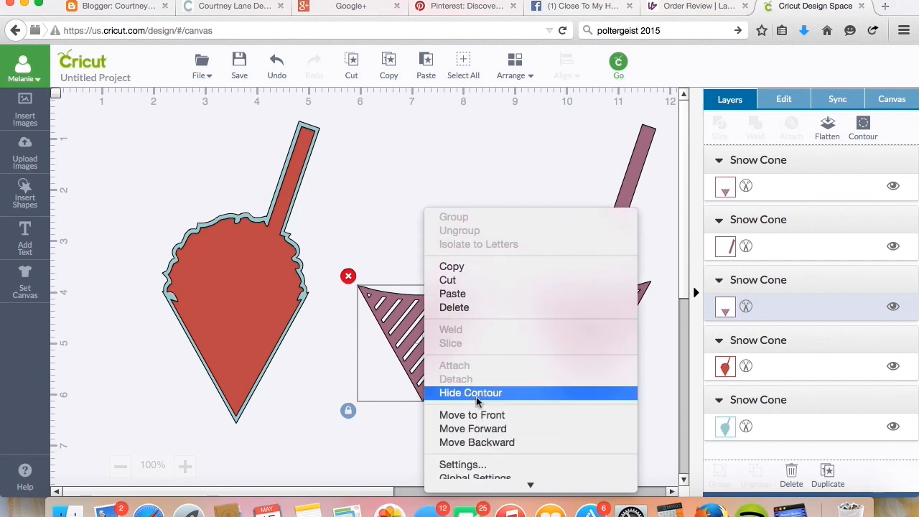
pyautogui.click(471, 394)
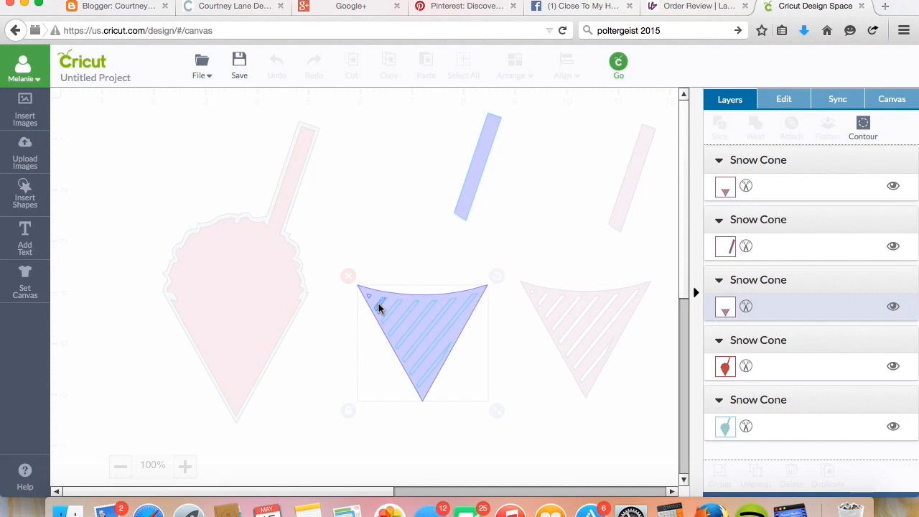
pyautogui.moveTo(530, 399)
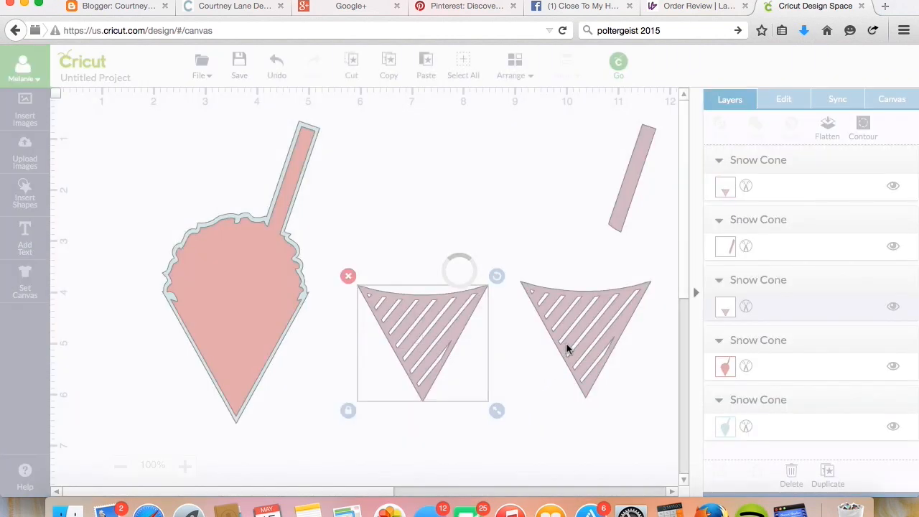
# Step: Drag the striped copy so it lines up directly over the solid cone
pyautogui.moveTo(422, 343); pyautogui.dragTo(502, 343)
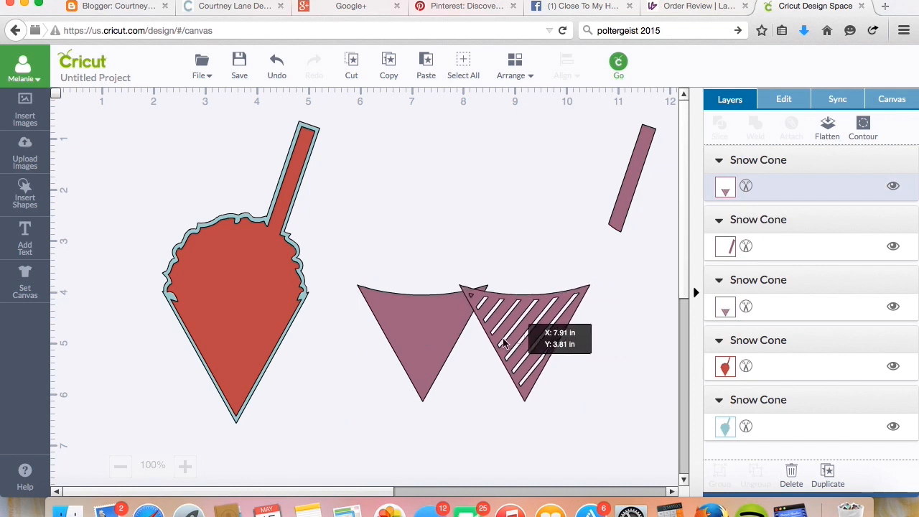
pyautogui.moveTo(509, 342); pyautogui.dragTo(414, 341)
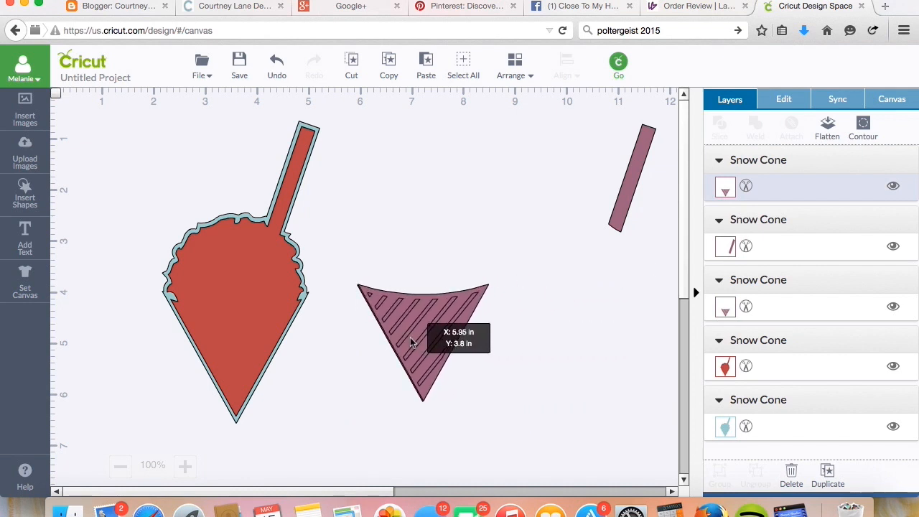
pyautogui.click(422, 344)
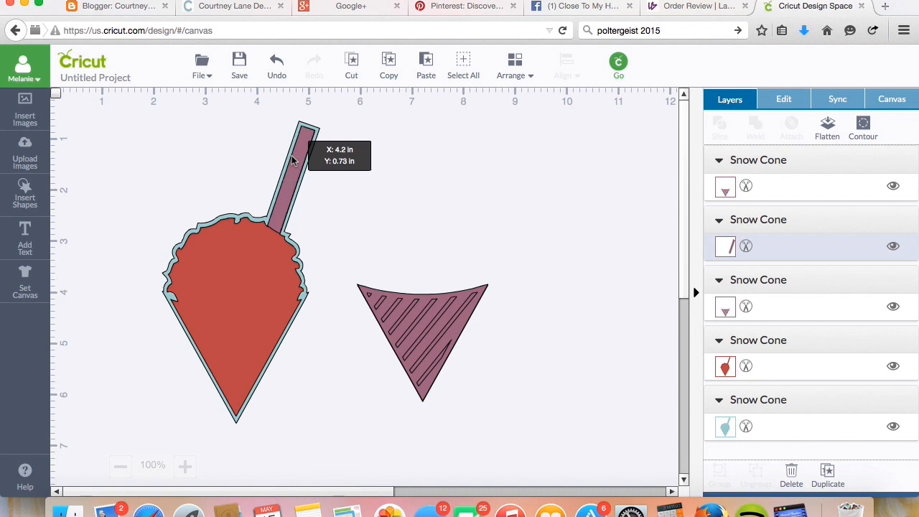
pyautogui.click(422, 341)
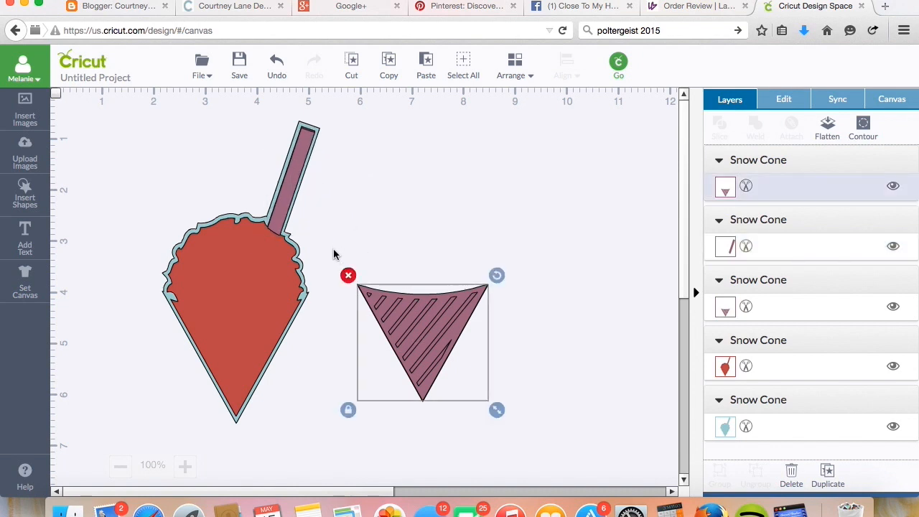
pyautogui.click(434, 342)
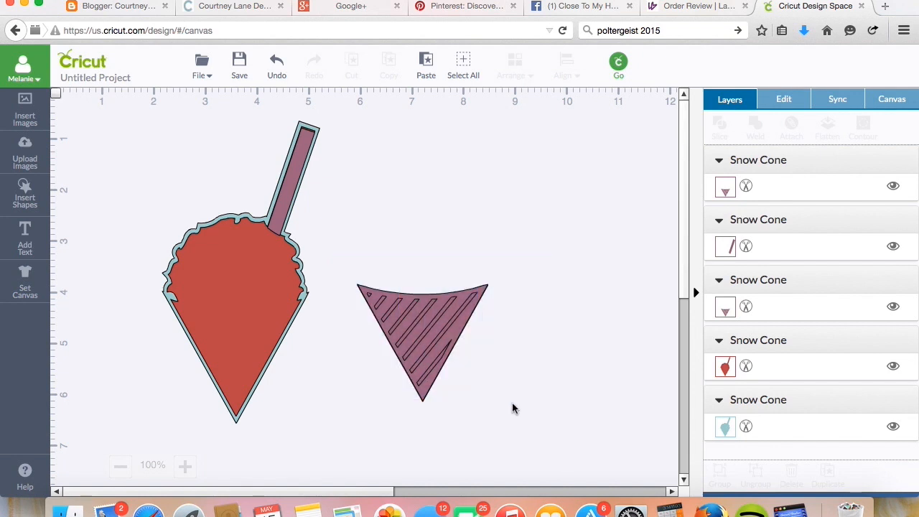
pyautogui.click(419, 341)
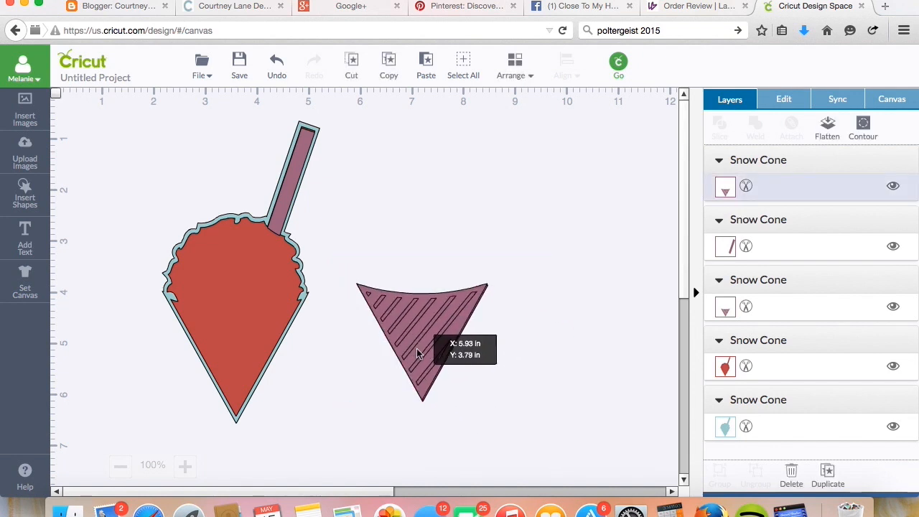
pyautogui.click(422, 341)
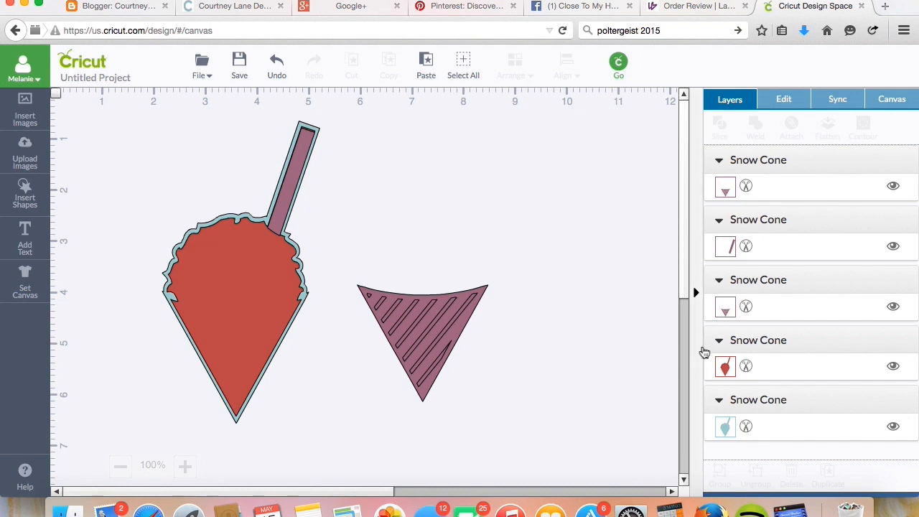
# Step: Color the striped cone white and the triangle Forget-me-not blue, then place the stripes over the red cone
pyautogui.click(723, 308)
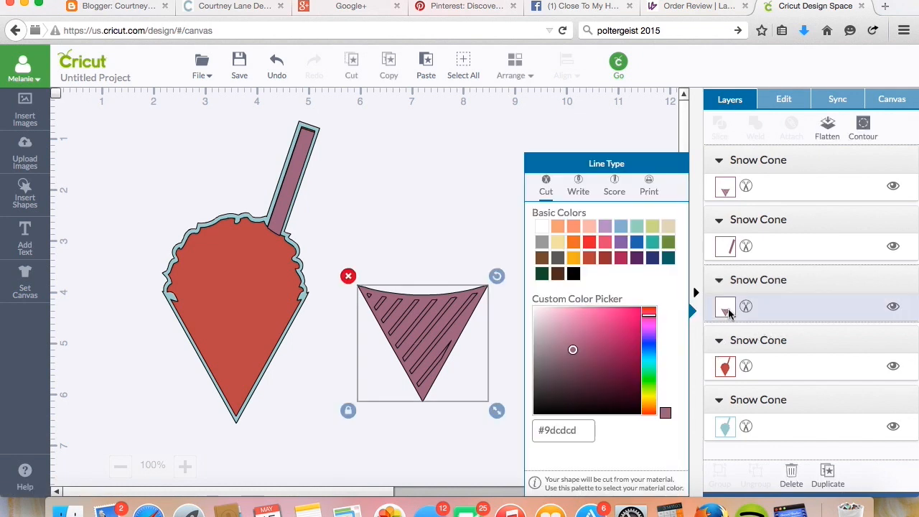
pyautogui.click(540, 227)
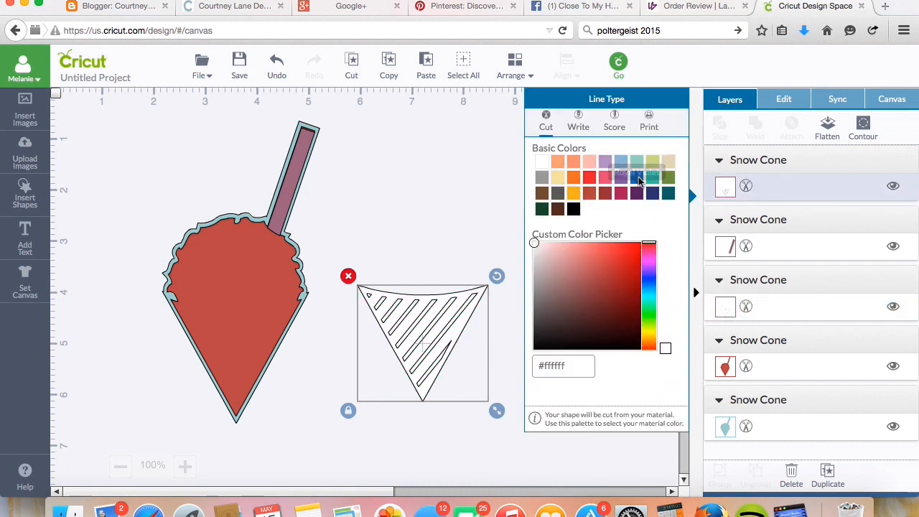
pyautogui.click(620, 161)
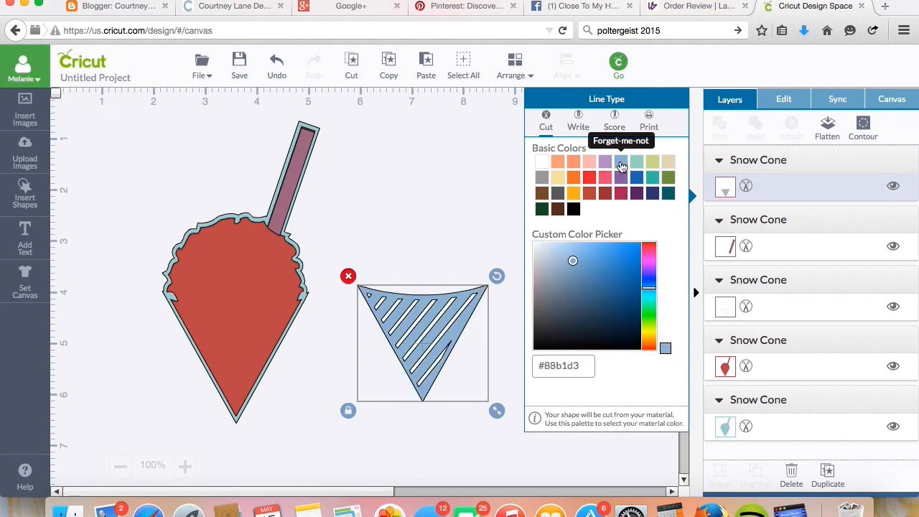
pyautogui.moveTo(729, 322)
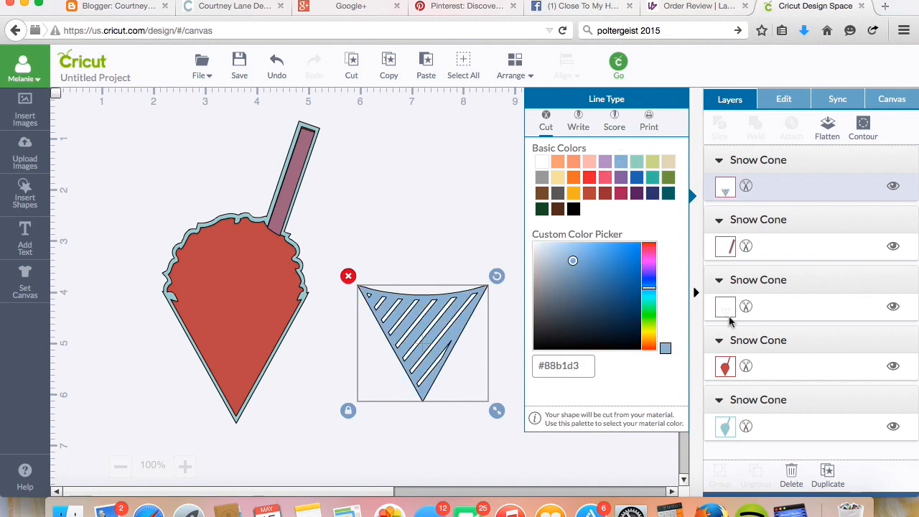
pyautogui.moveTo(543, 163)
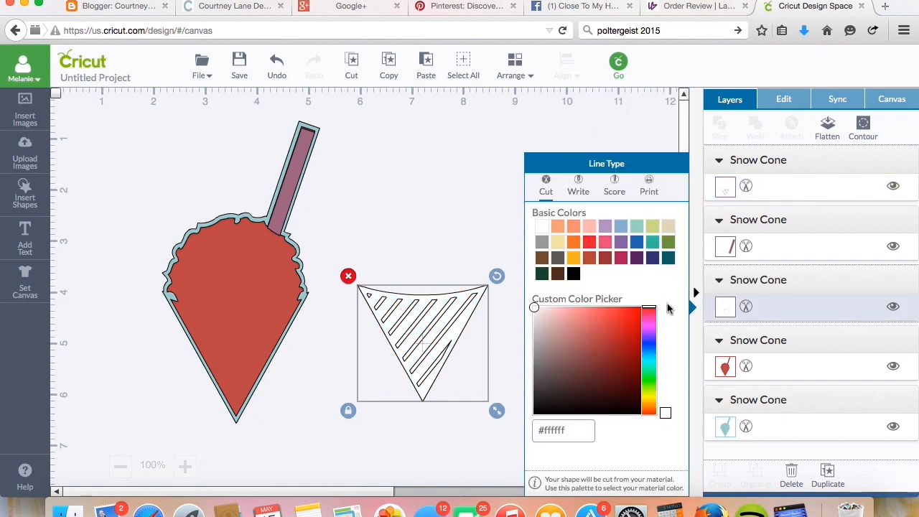
pyautogui.moveTo(620, 229)
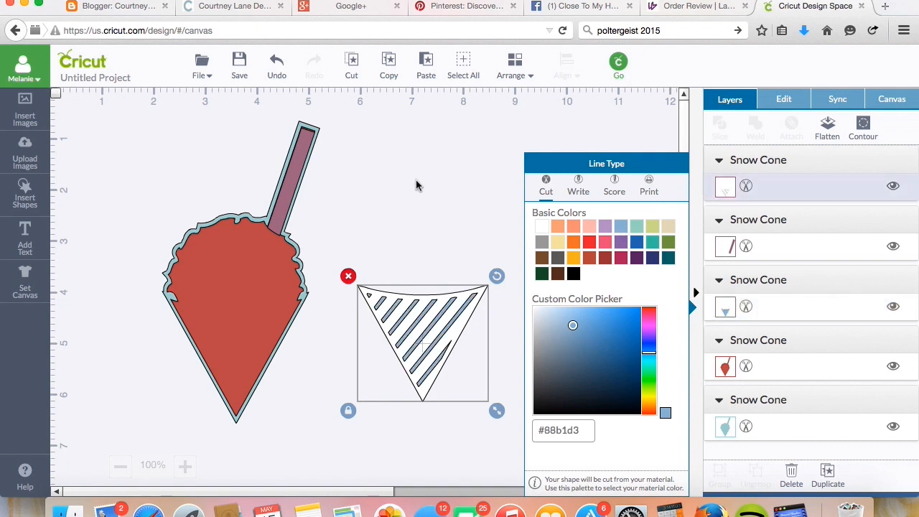
pyautogui.click(434, 330)
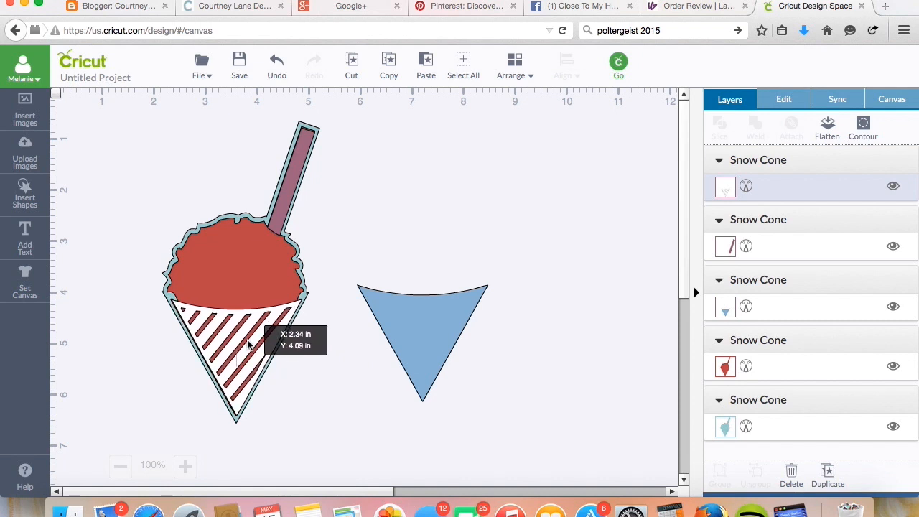
# Step: Set the blue triangle behind the white stripes and recolor the straw yellow
pyautogui.click(237, 352)
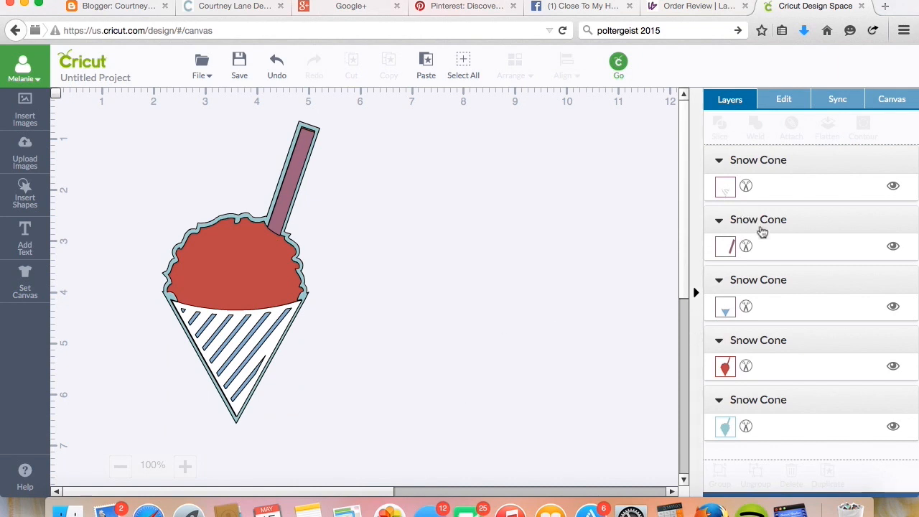
pyautogui.click(723, 245)
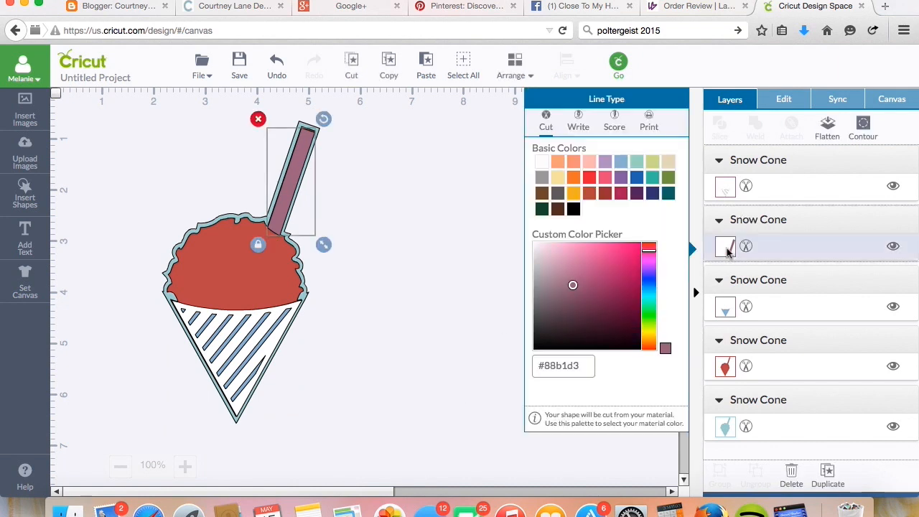
pyautogui.click(557, 177)
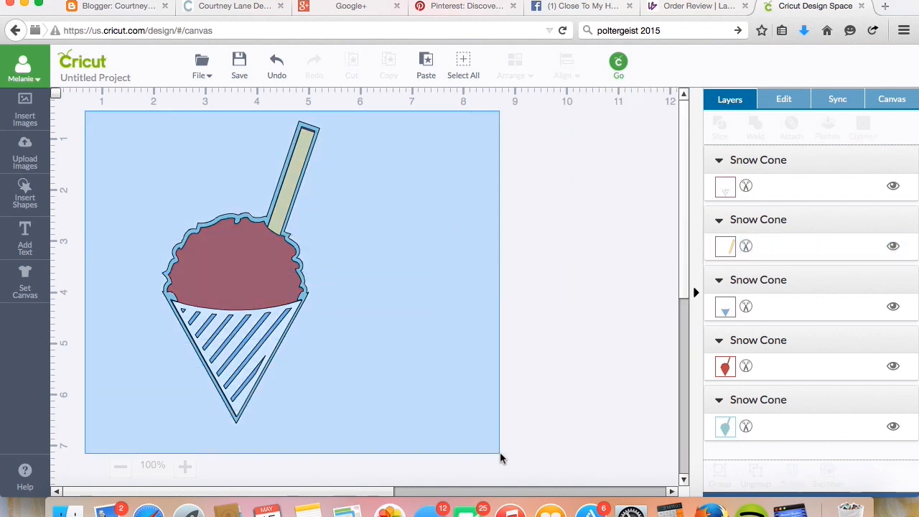
# Step: Group all the selected snow cone pieces into a single group
pyautogui.rightClick(244, 273)
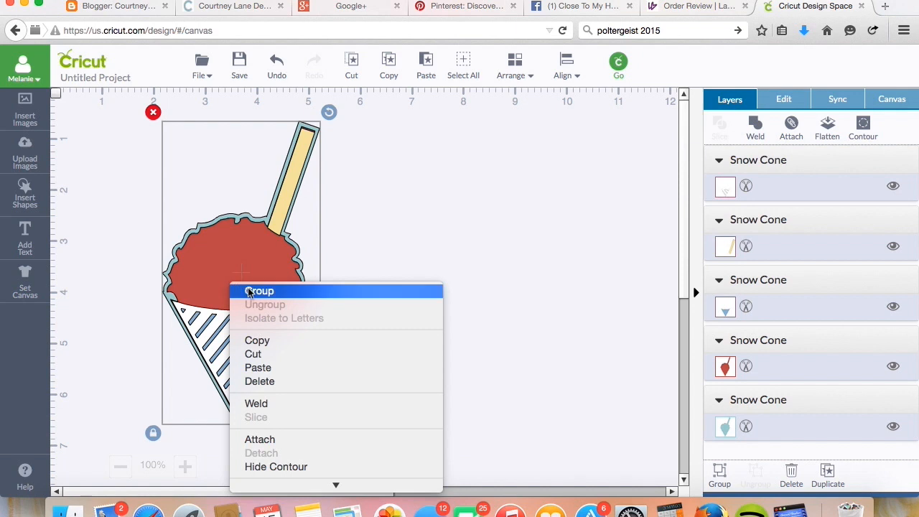
pyautogui.click(259, 290)
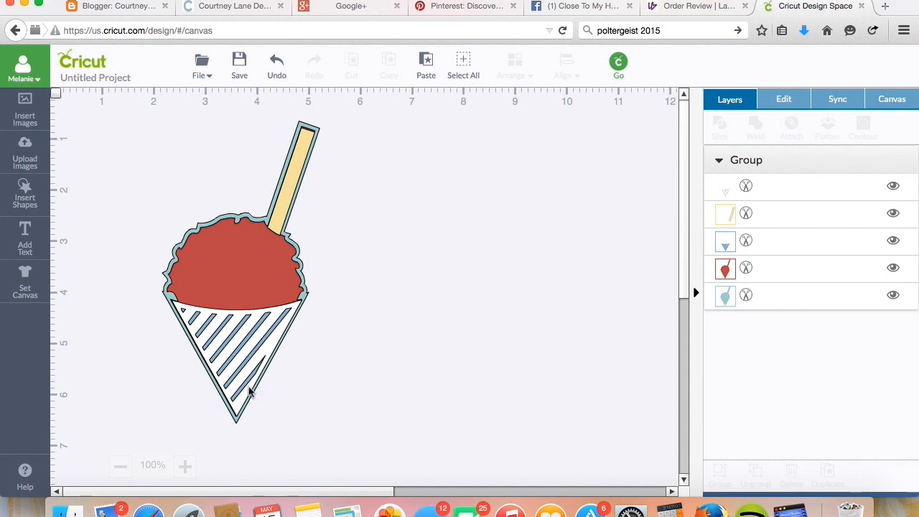
pyautogui.moveTo(264, 236)
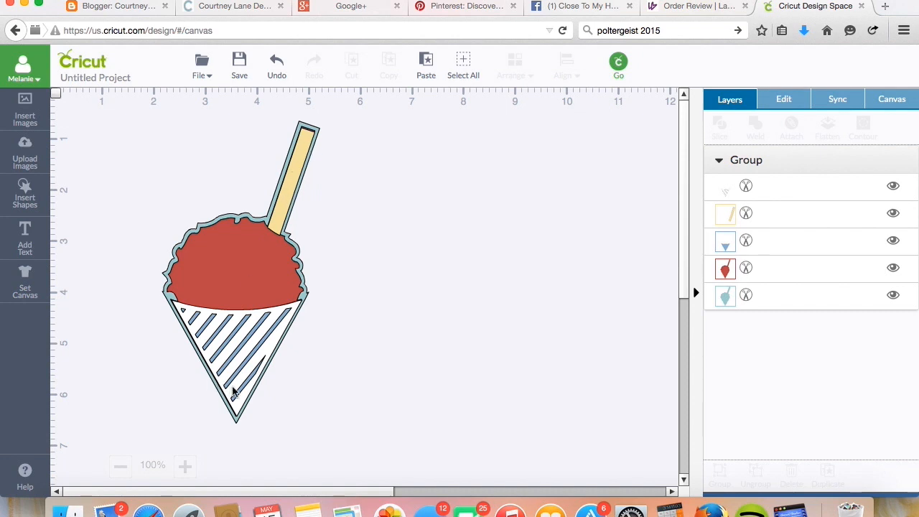
pyautogui.moveTo(179, 319)
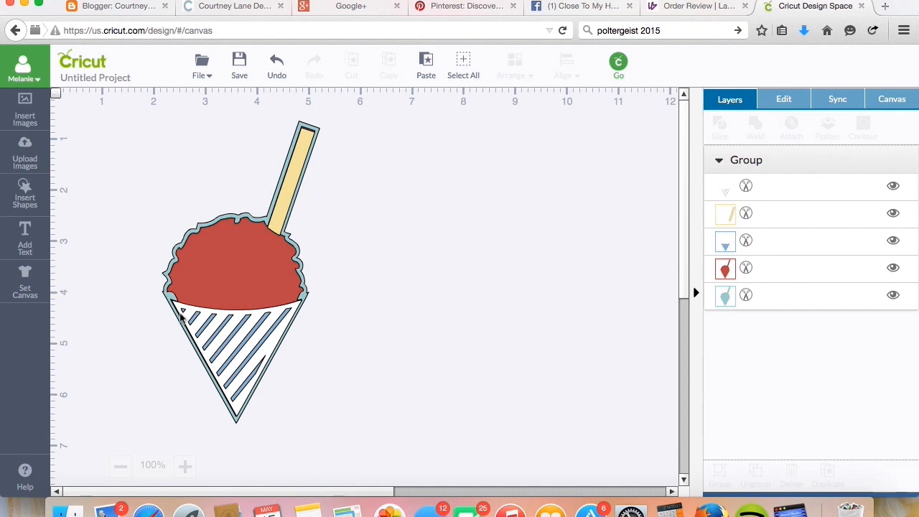
pyautogui.moveTo(293, 324)
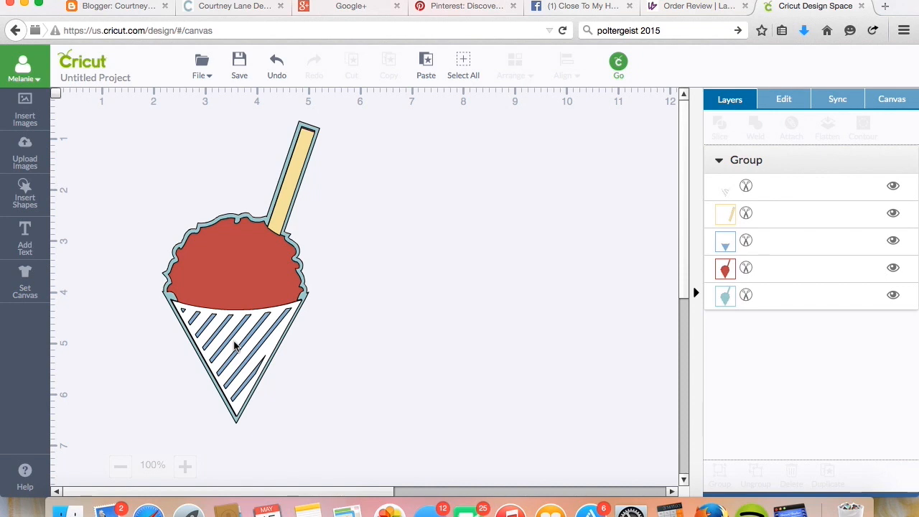
pyautogui.moveTo(218, 348)
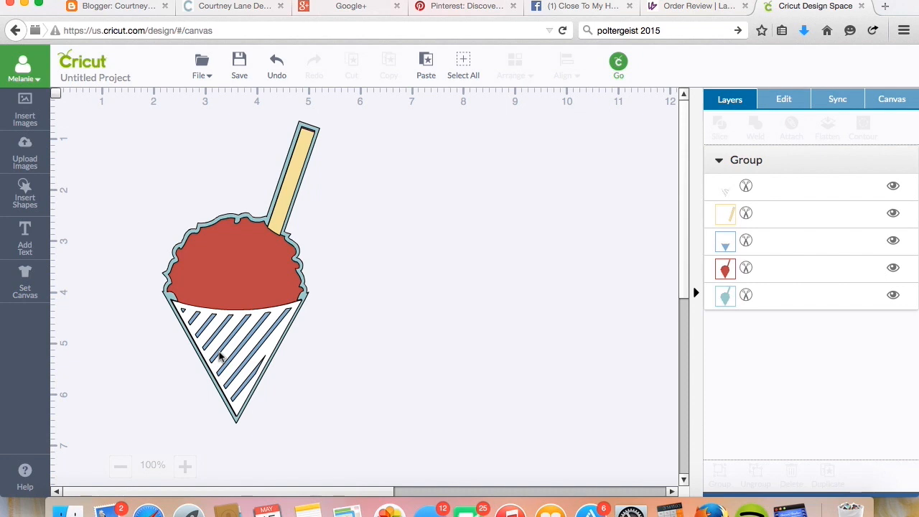
pyautogui.moveTo(293, 370)
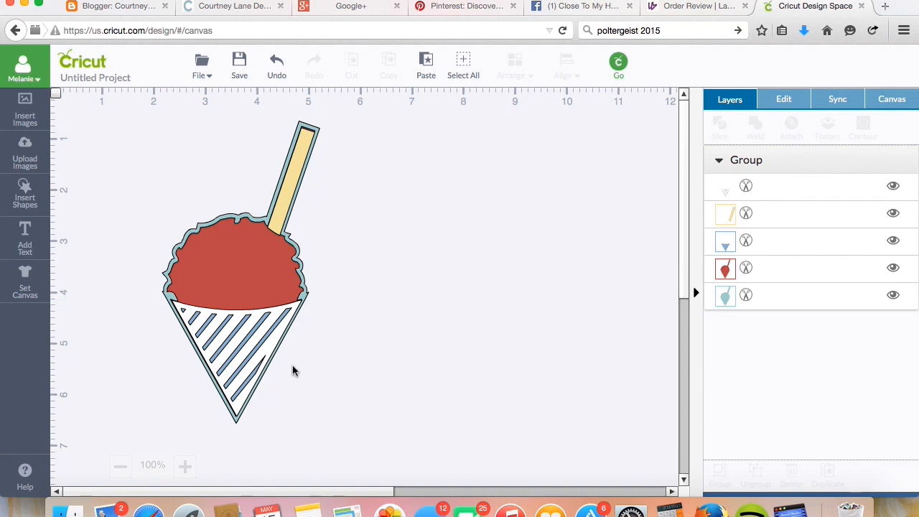